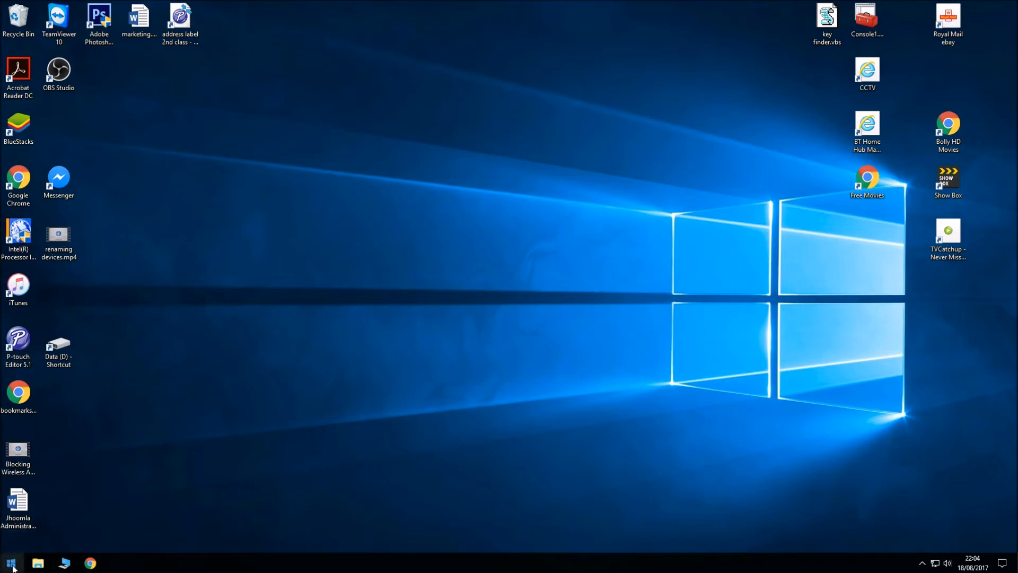
Launch Google Chrome from Start and load the hub manager page at 192.168.1.254.
{"action": "left_click", "coordinate": [10, 562]}
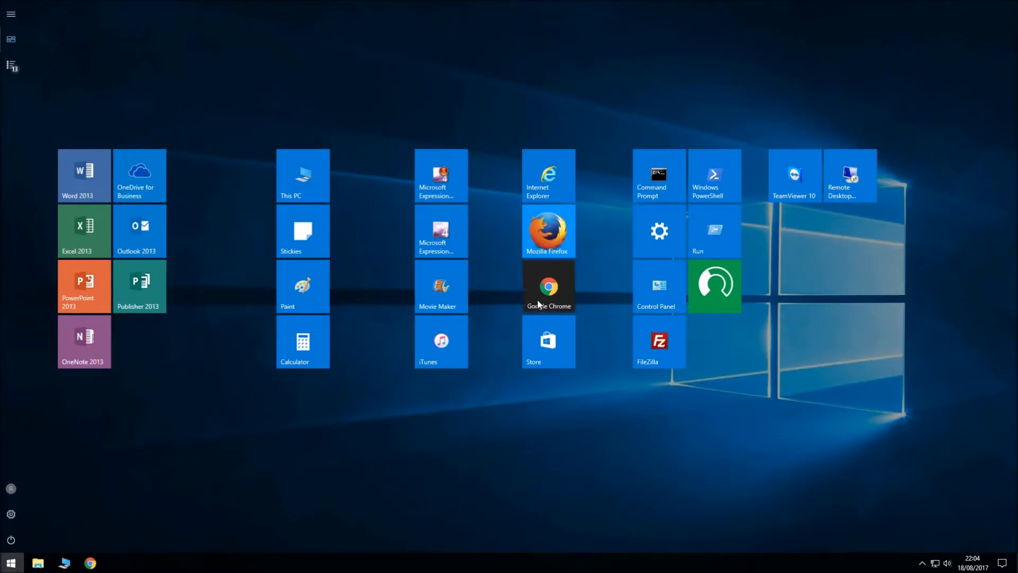
{"action": "left_click", "coordinate": [548, 286]}
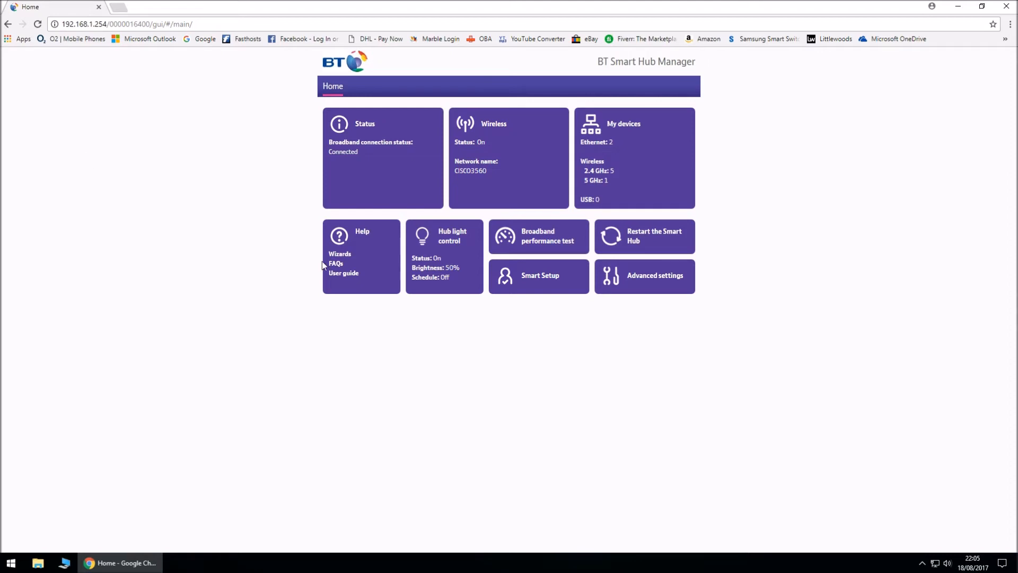
{"action": "mouse_move", "coordinate": [670, 299]}
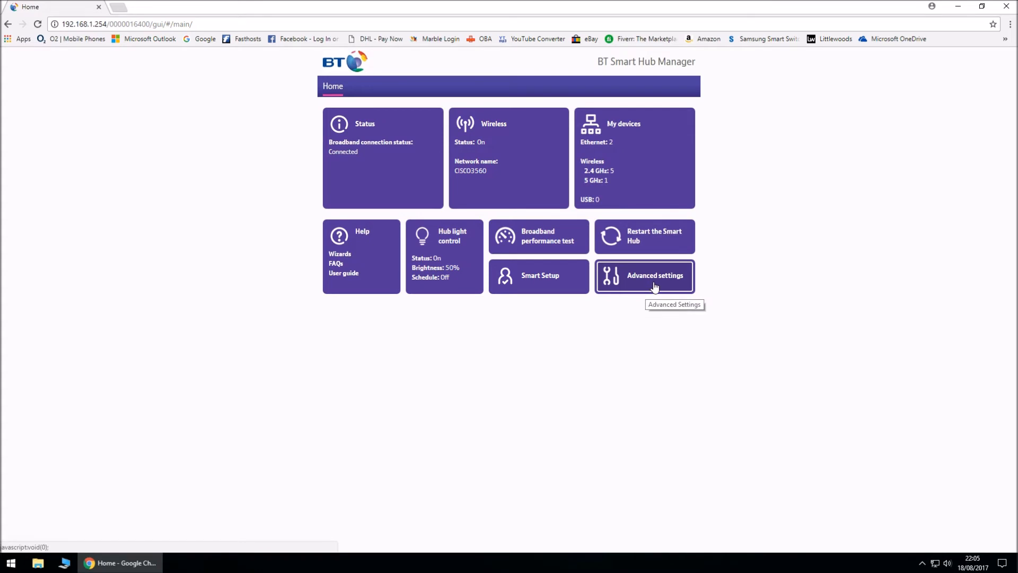
Enter the Advanced settings area, bringing up the admin password prompt.
{"action": "left_click", "coordinate": [643, 275]}
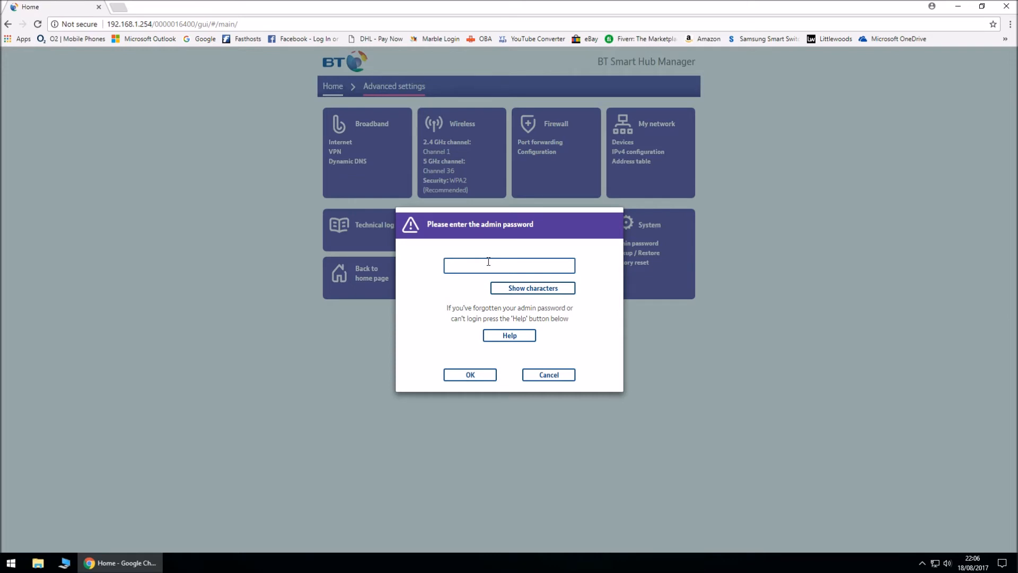
Submit the admin password to unlock the System admin password page.
{"action": "type", "text": "password"}
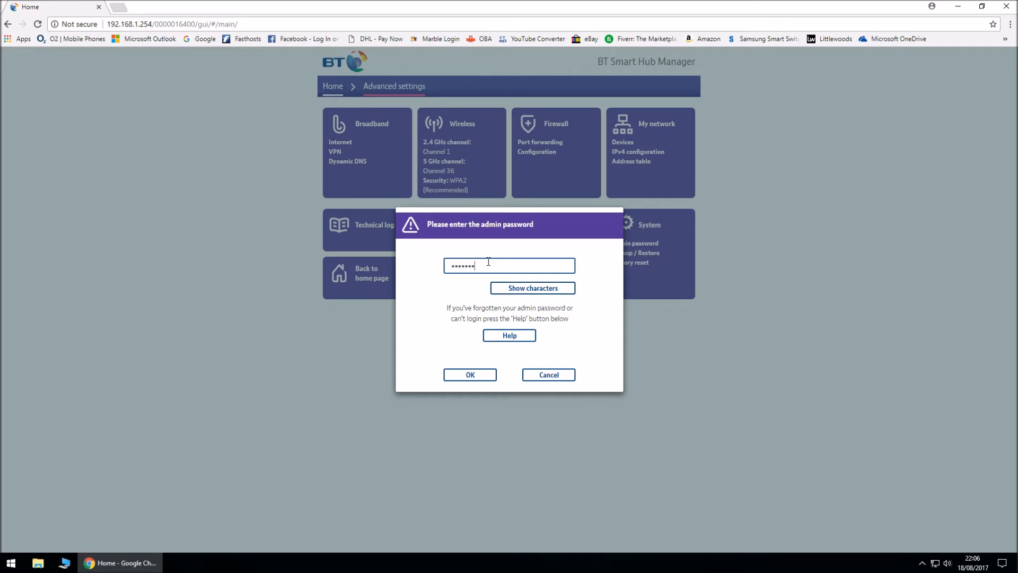
{"action": "type", "text": "••••"}
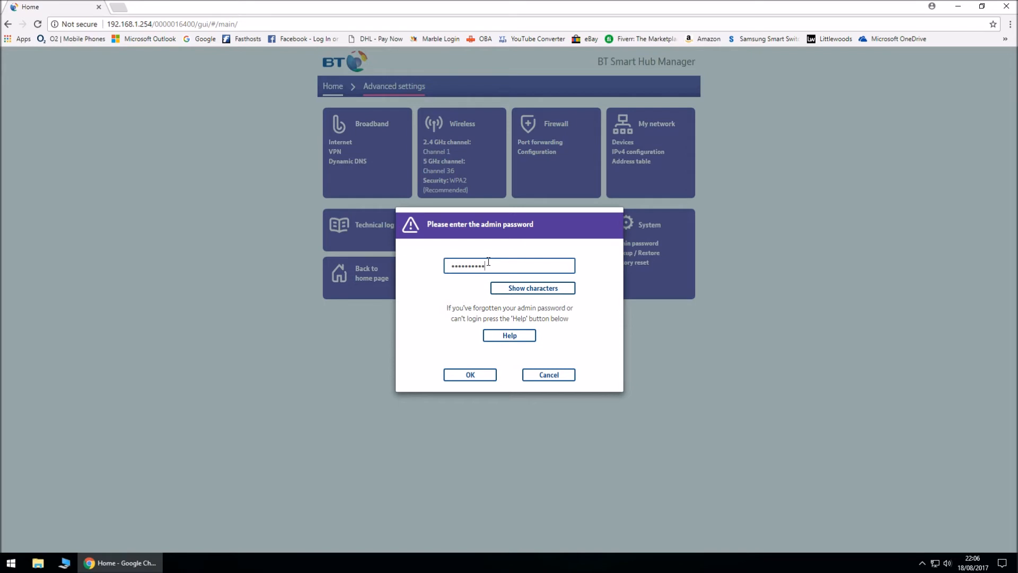
{"action": "left_click", "coordinate": [470, 374]}
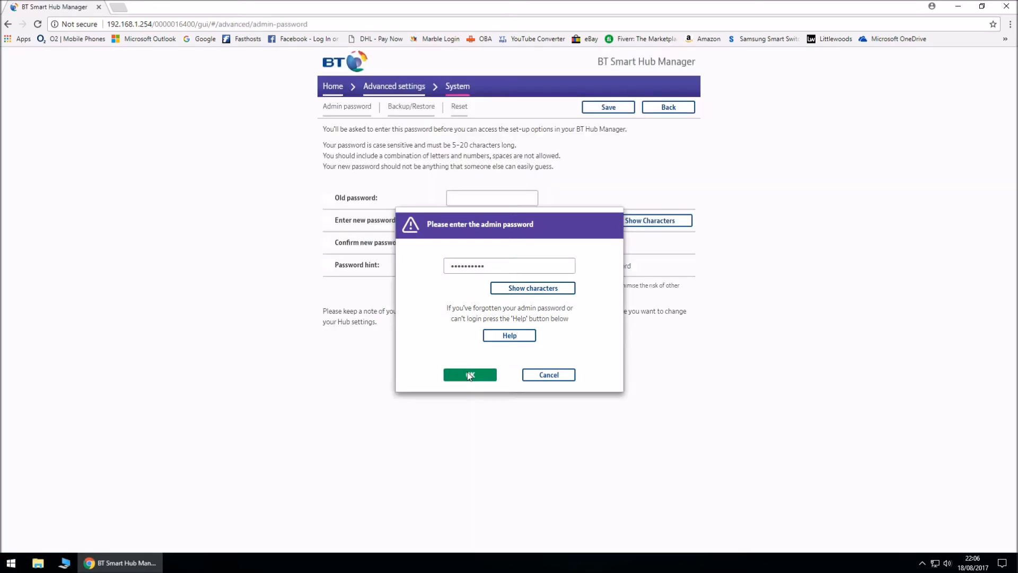
{"action": "left_click", "coordinate": [469, 374]}
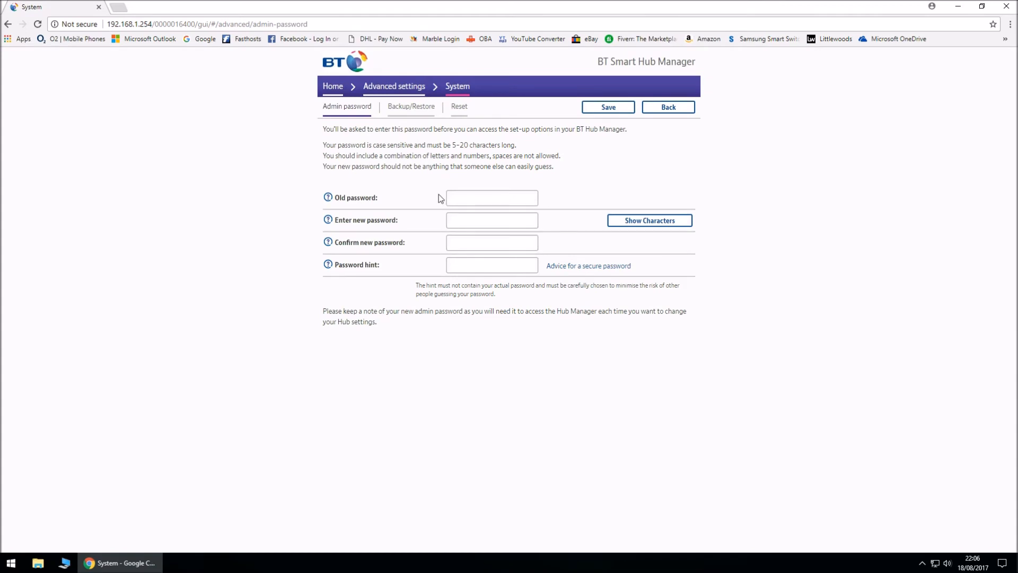
{"action": "mouse_move", "coordinate": [410, 106]}
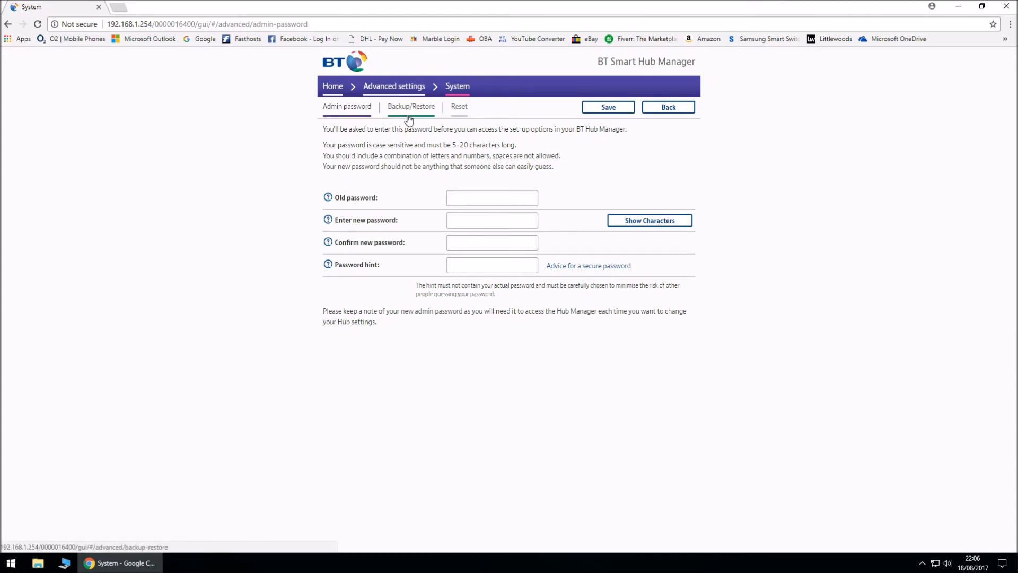
Download a backup of all hub settings as bthub6.conf from Backup/Restore.
{"action": "left_click", "coordinate": [410, 106]}
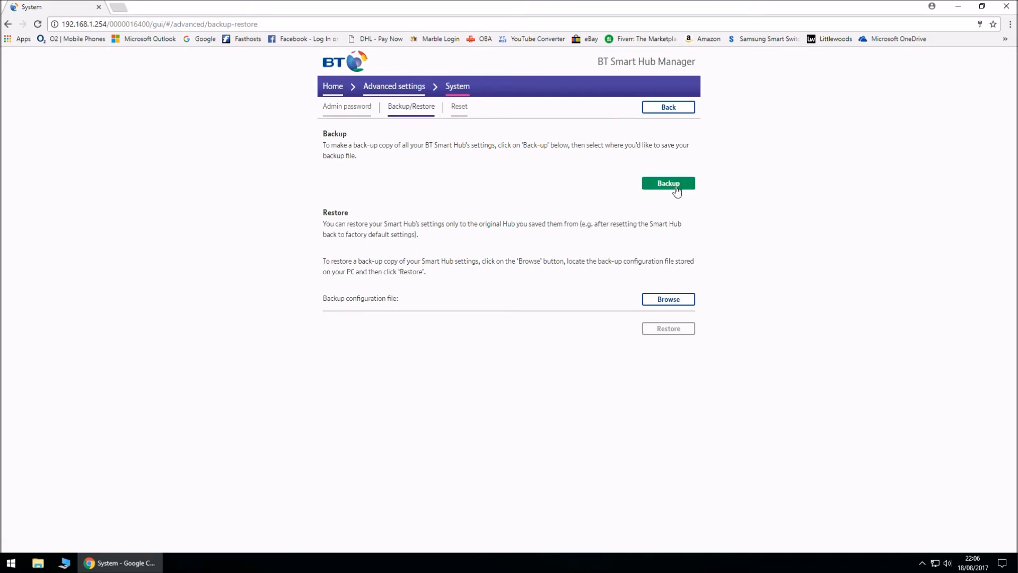
{"action": "left_click", "coordinate": [666, 183]}
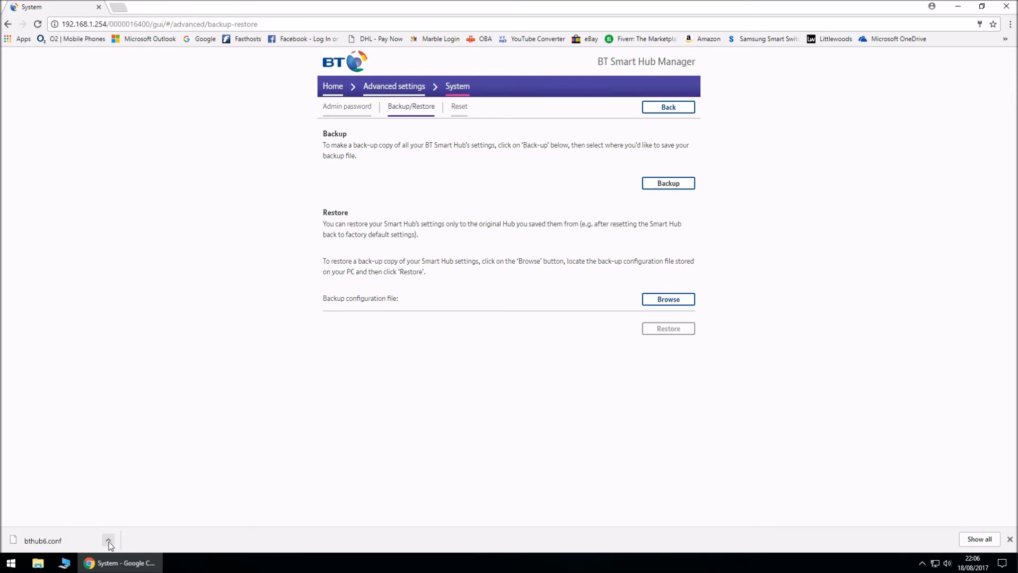
{"action": "left_click", "coordinate": [109, 539]}
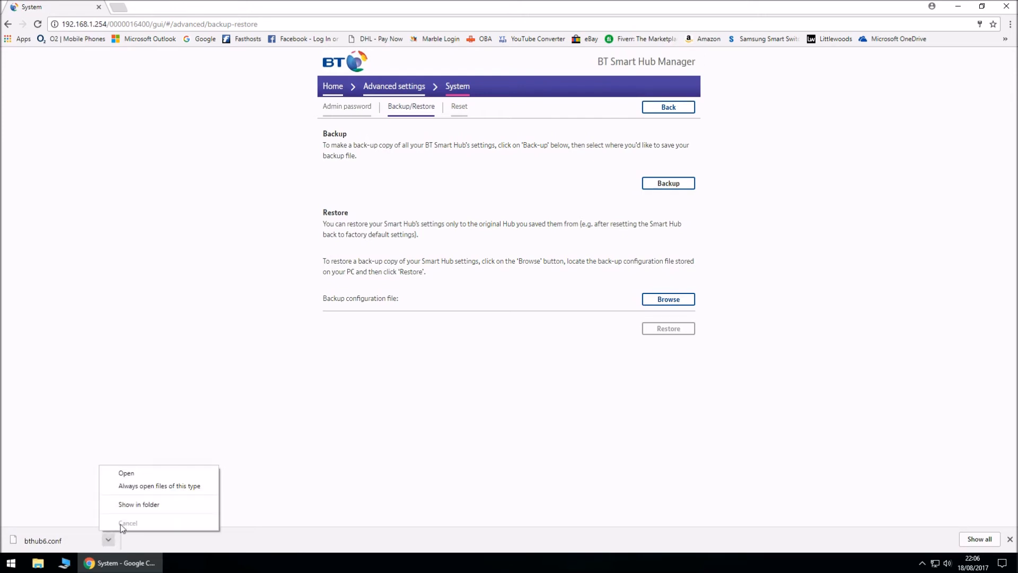
{"action": "mouse_move", "coordinate": [137, 504]}
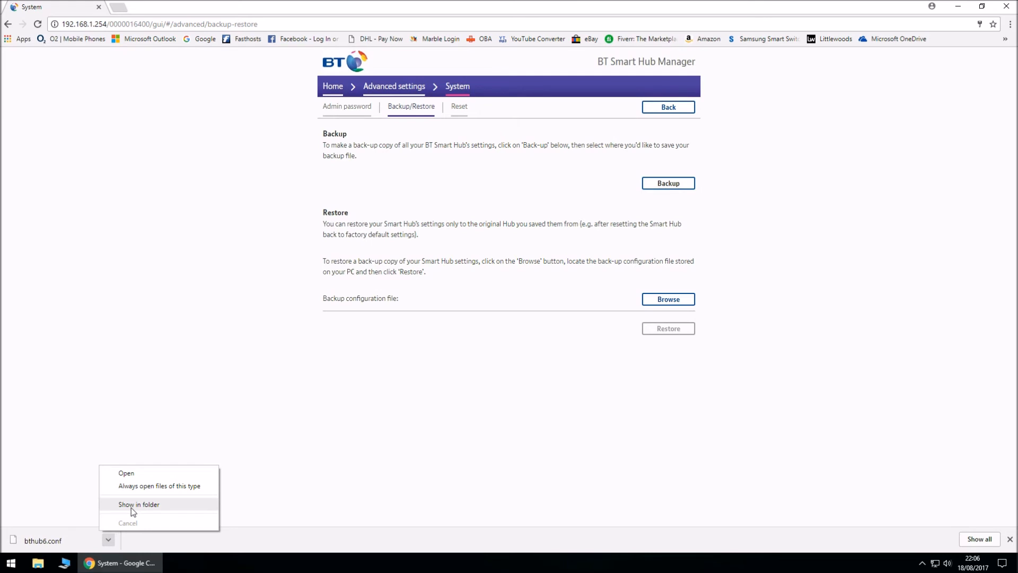
{"action": "left_click", "coordinate": [138, 503]}
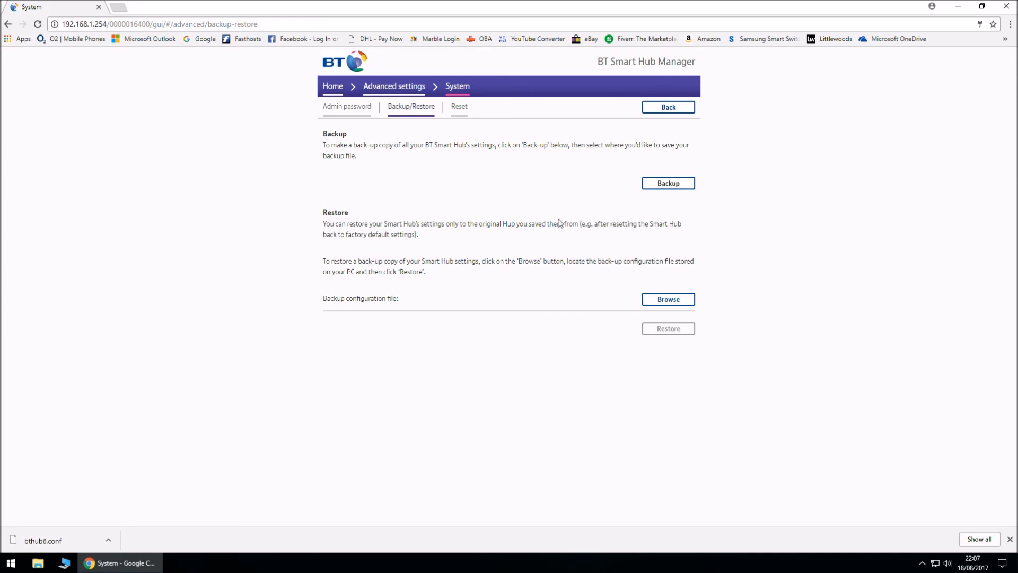
Select bthub6.conf from Downloads as the configuration file to restore.
{"action": "left_click", "coordinate": [667, 299]}
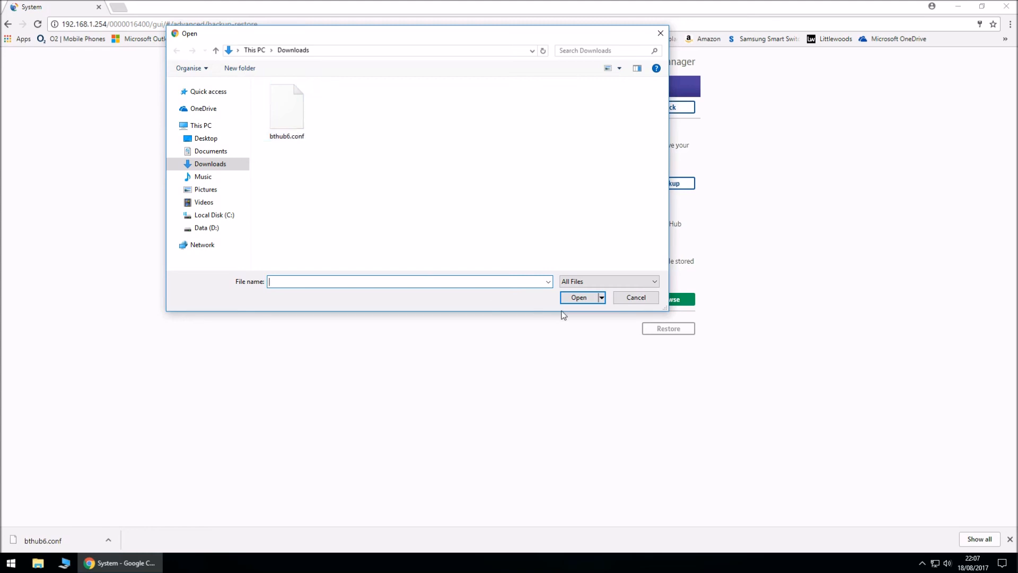
{"action": "left_click", "coordinate": [286, 105]}
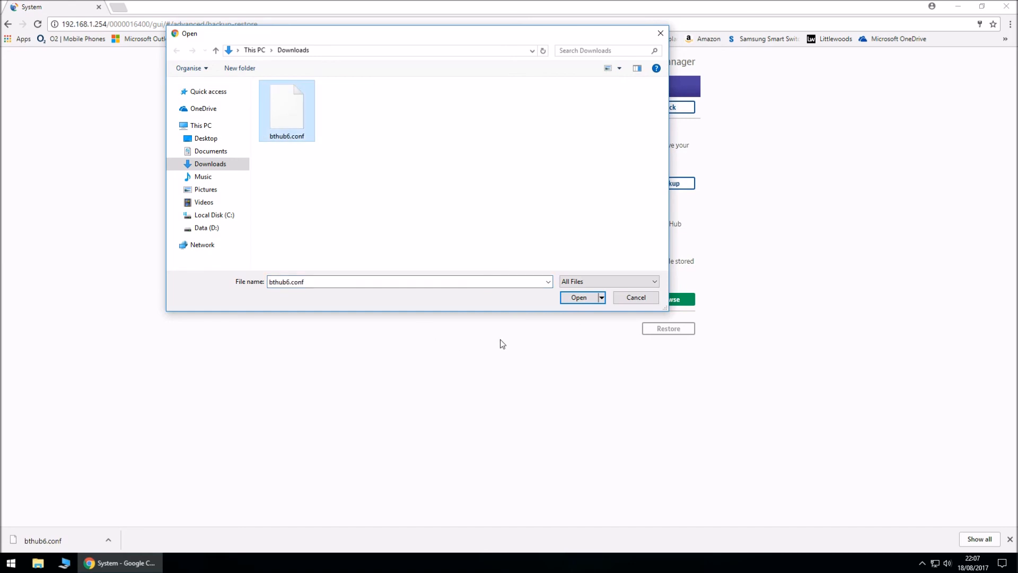
{"action": "left_click", "coordinate": [578, 297]}
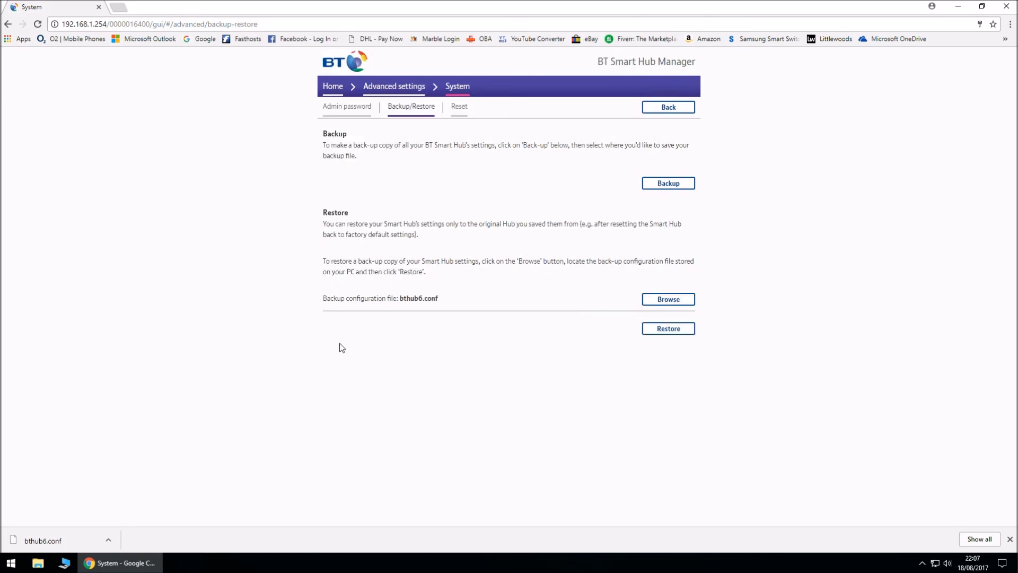
{"action": "mouse_move", "coordinate": [402, 315]}
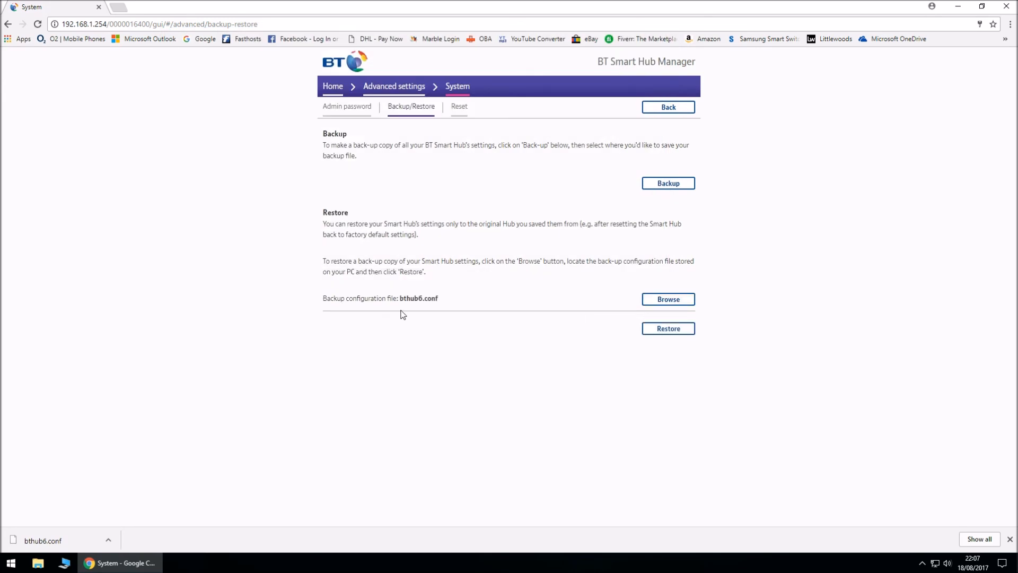
{"action": "mouse_move", "coordinate": [444, 311]}
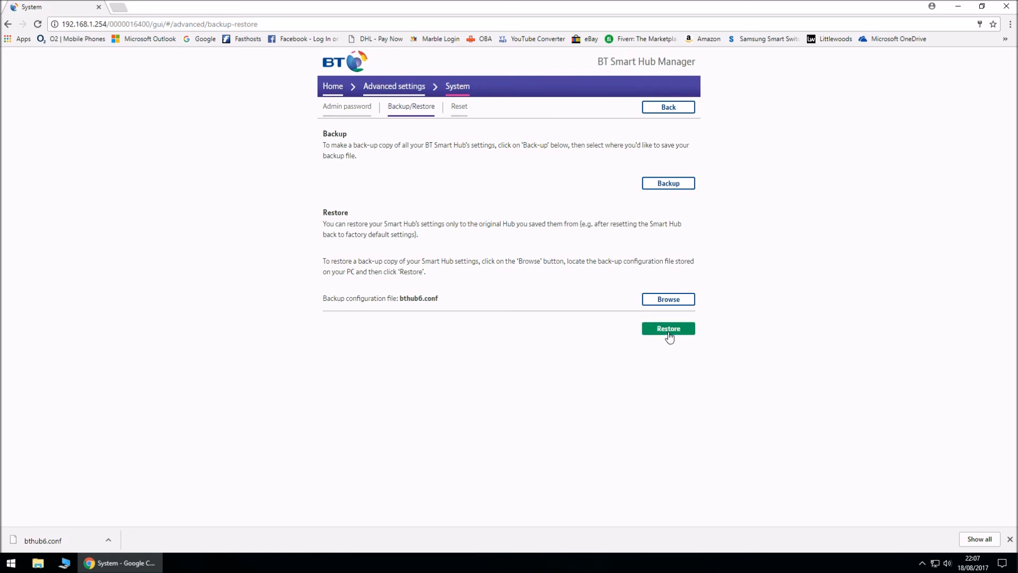
Restore the hub settings from bthub6.conf, confirming Yes to overwrite current settings.
{"action": "left_click", "coordinate": [667, 328]}
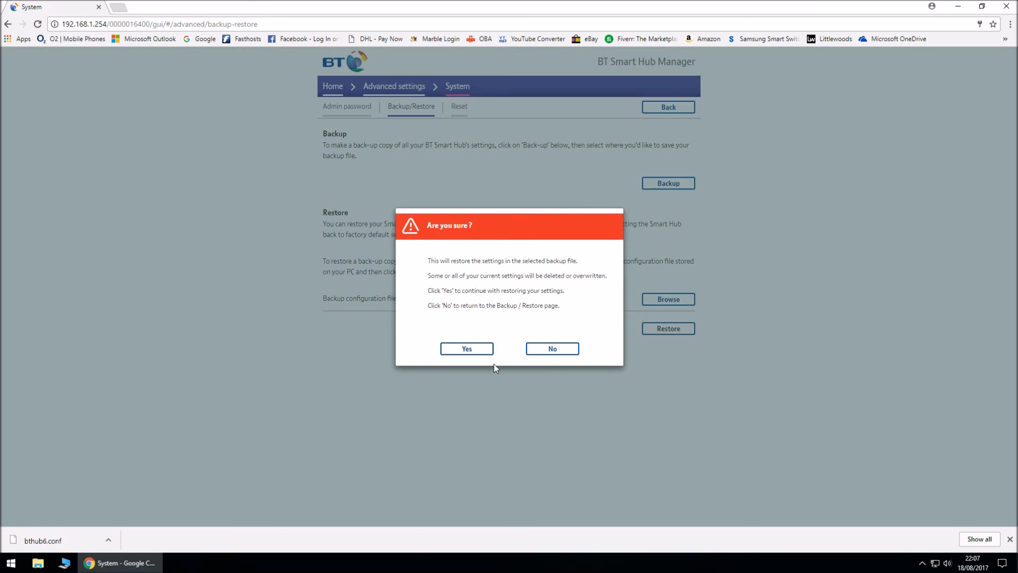
{"action": "left_click", "coordinate": [466, 349]}
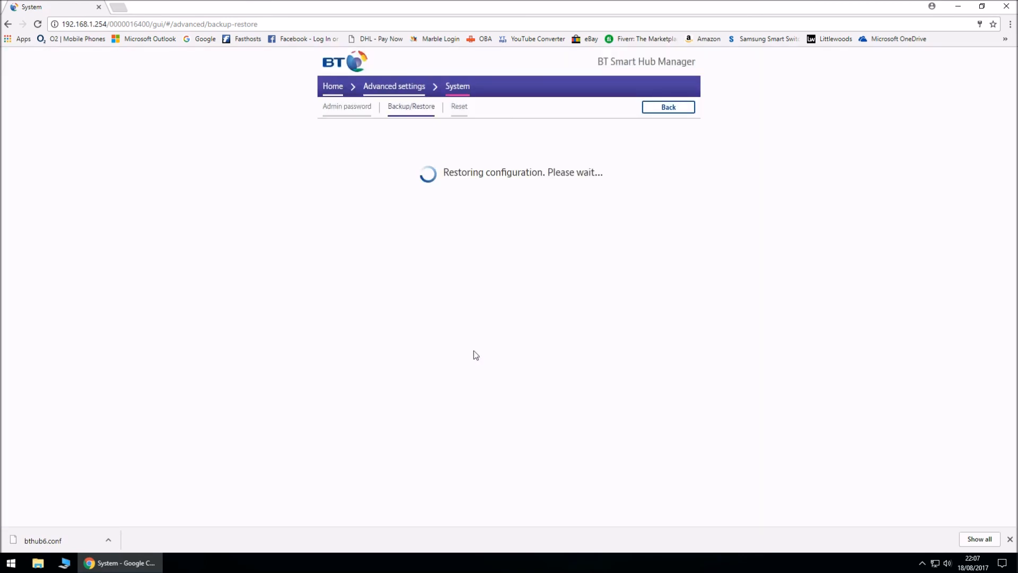